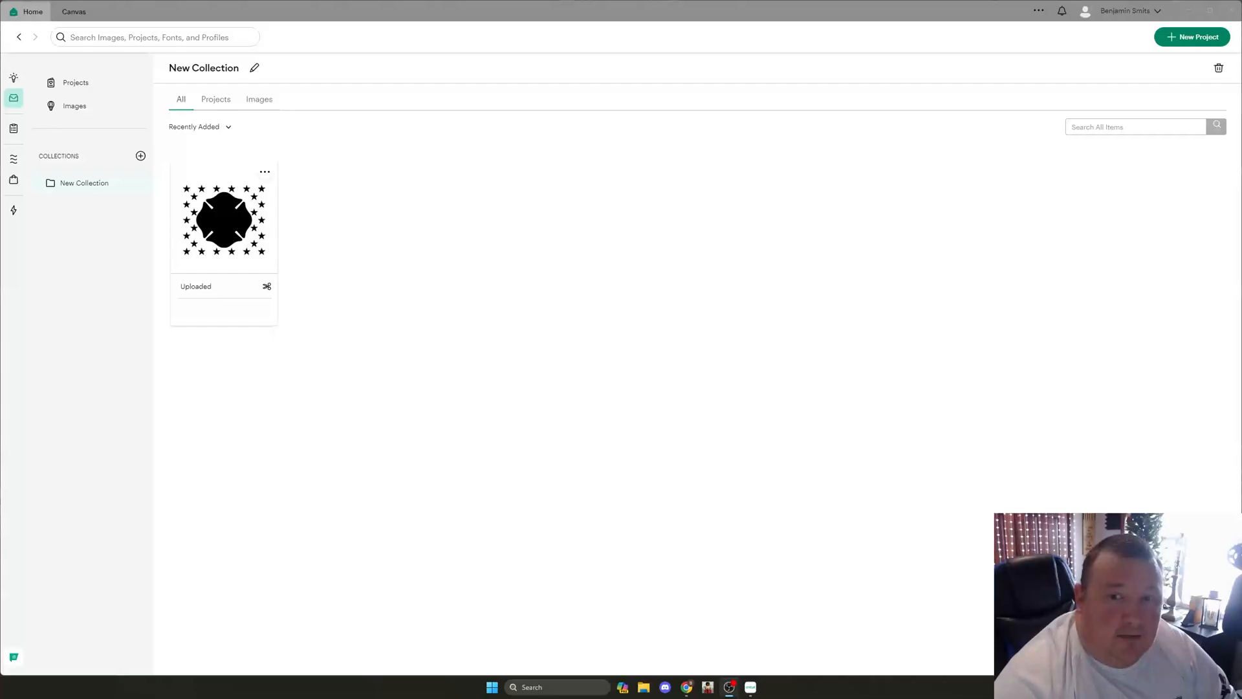
pyautogui.moveTo(272, 339)
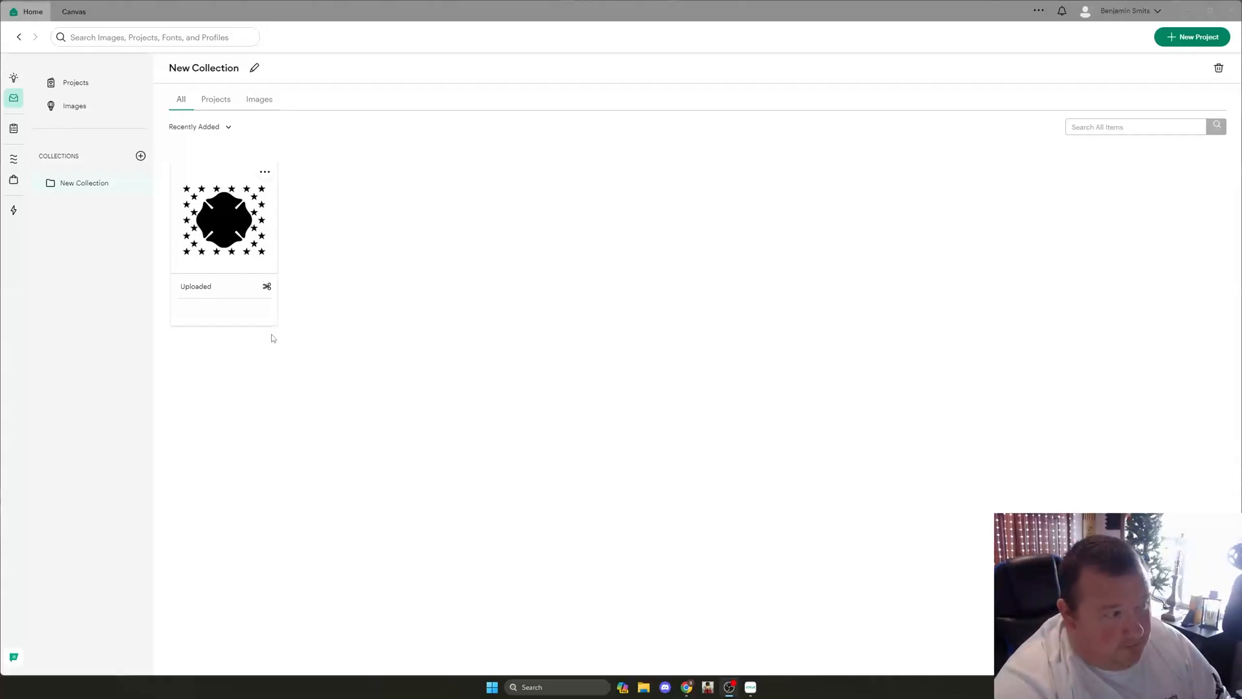
pyautogui.moveTo(364, 329)
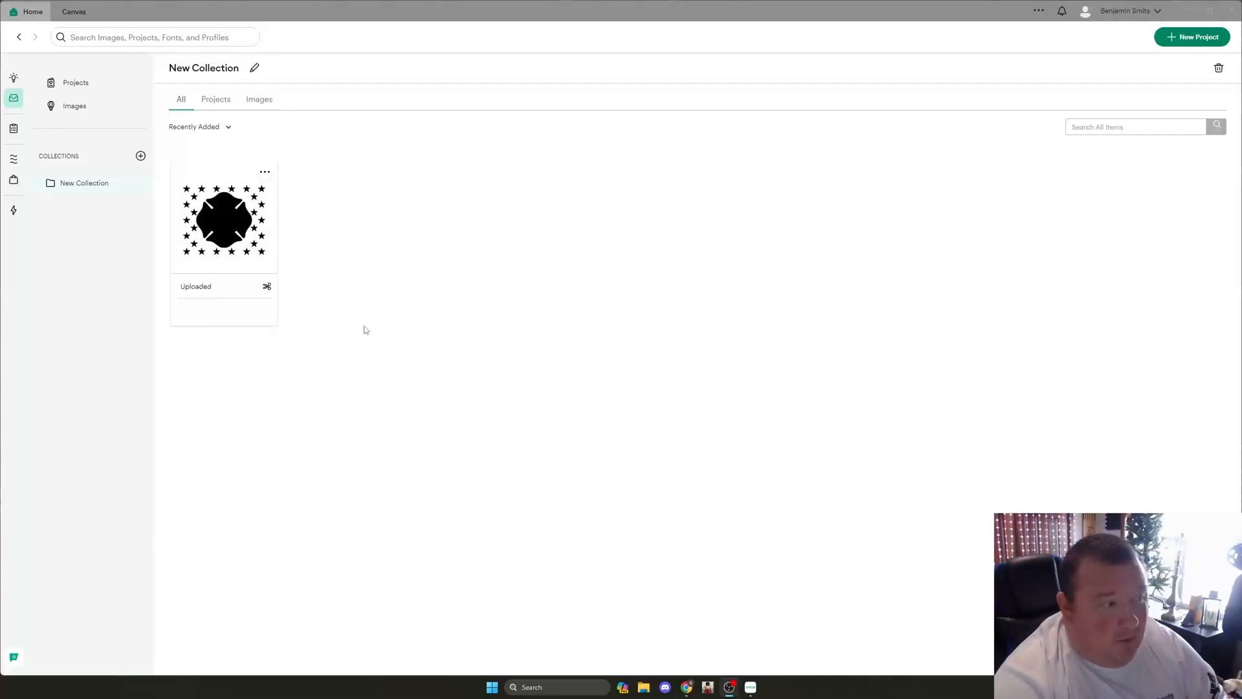
pyautogui.moveTo(223, 230)
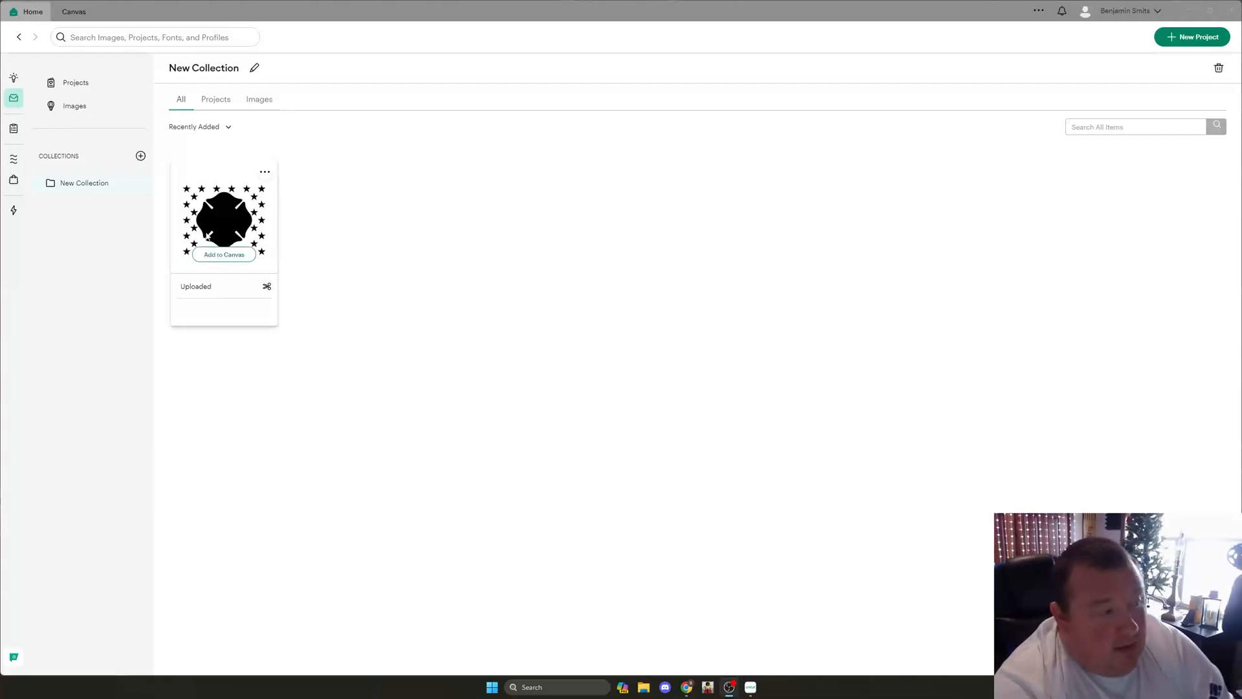
# Add the uploaded firefighter Maltese cross and stars design from New Collection to the canvas.
pyautogui.click(223, 254)
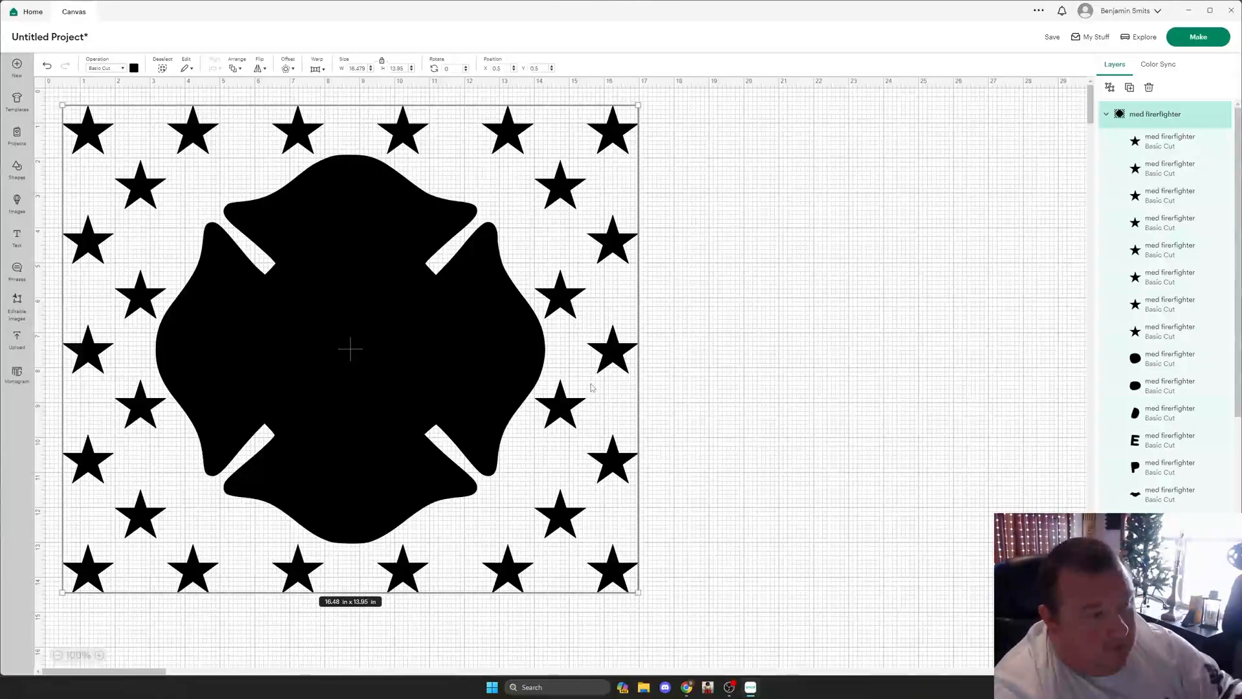
pyautogui.moveTo(674, 370)
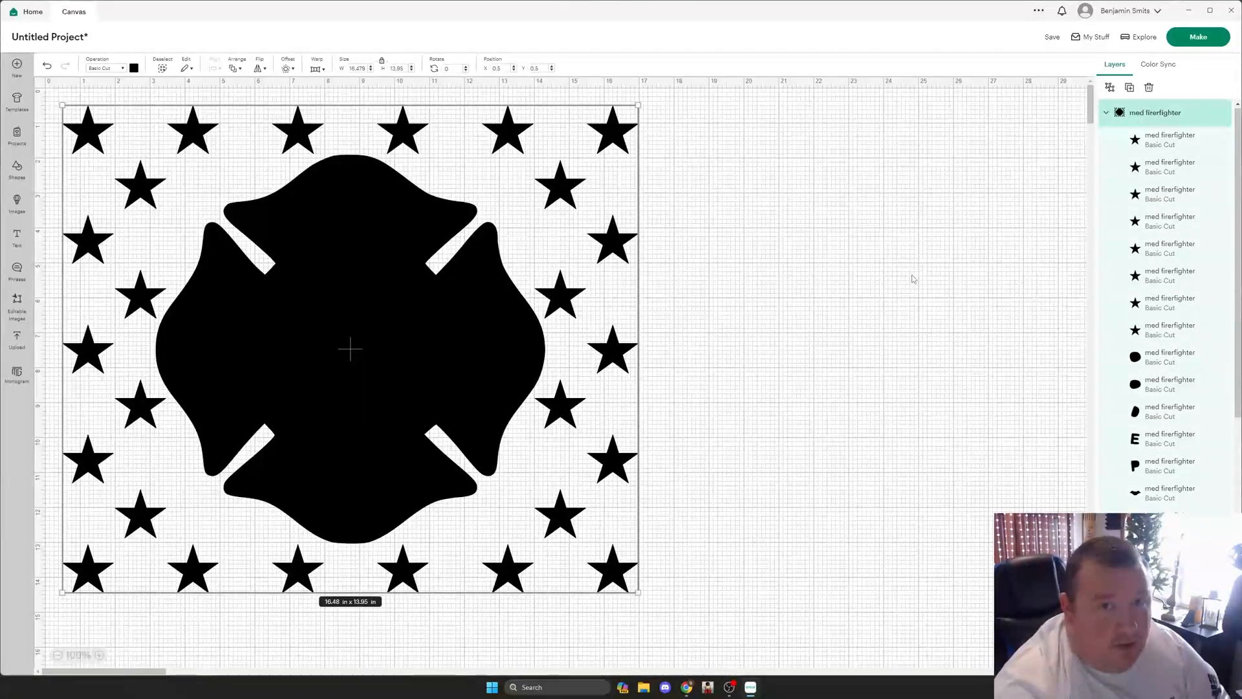
pyautogui.moveTo(790, 208)
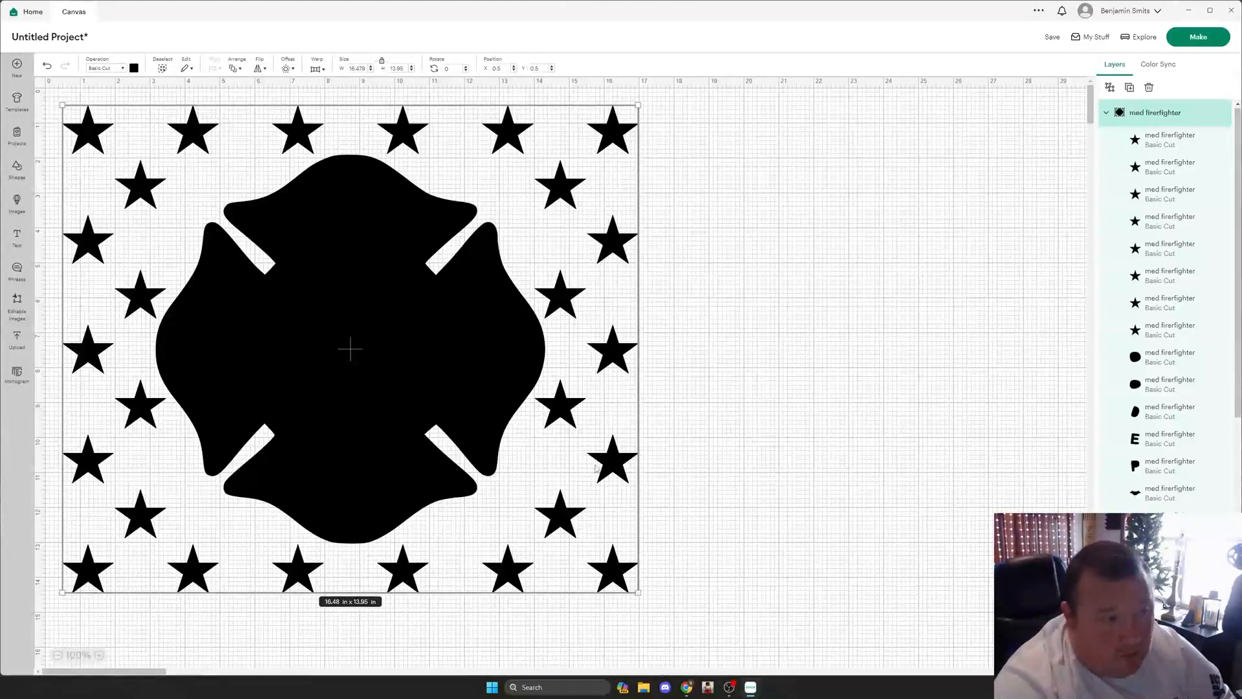
pyautogui.click(886, 333)
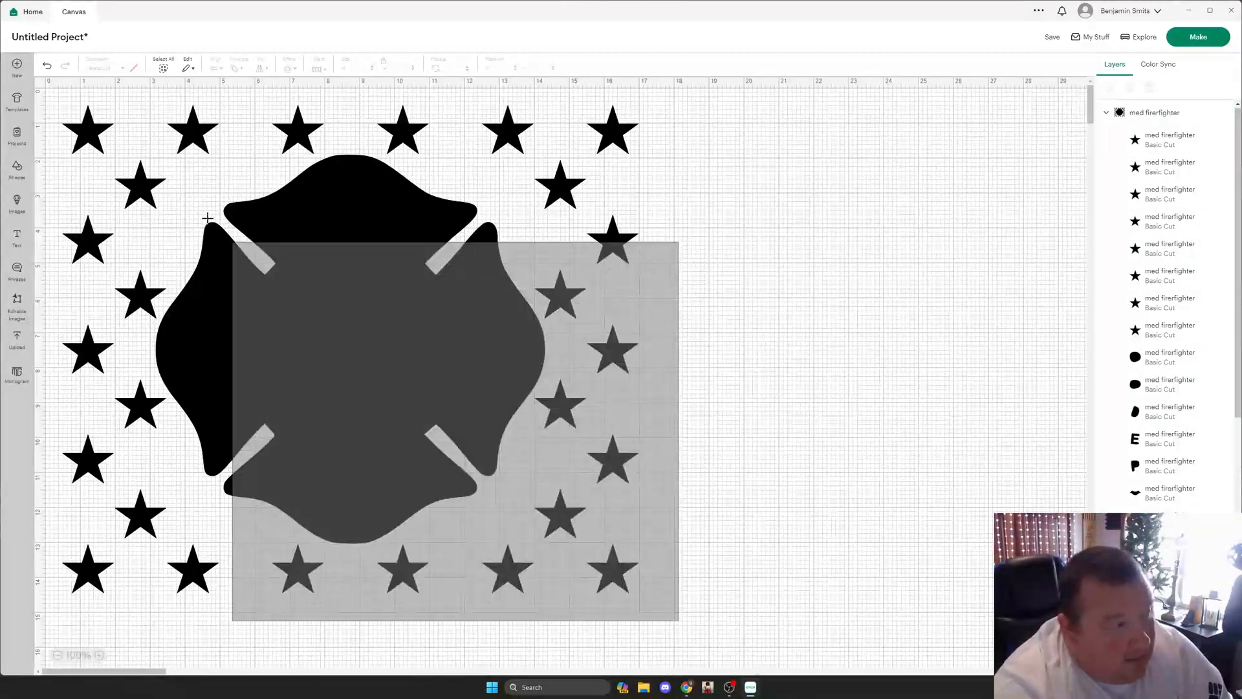
# Ungroup the firefighter design and set every layer's color to white.
pyautogui.rightClick(349, 349)
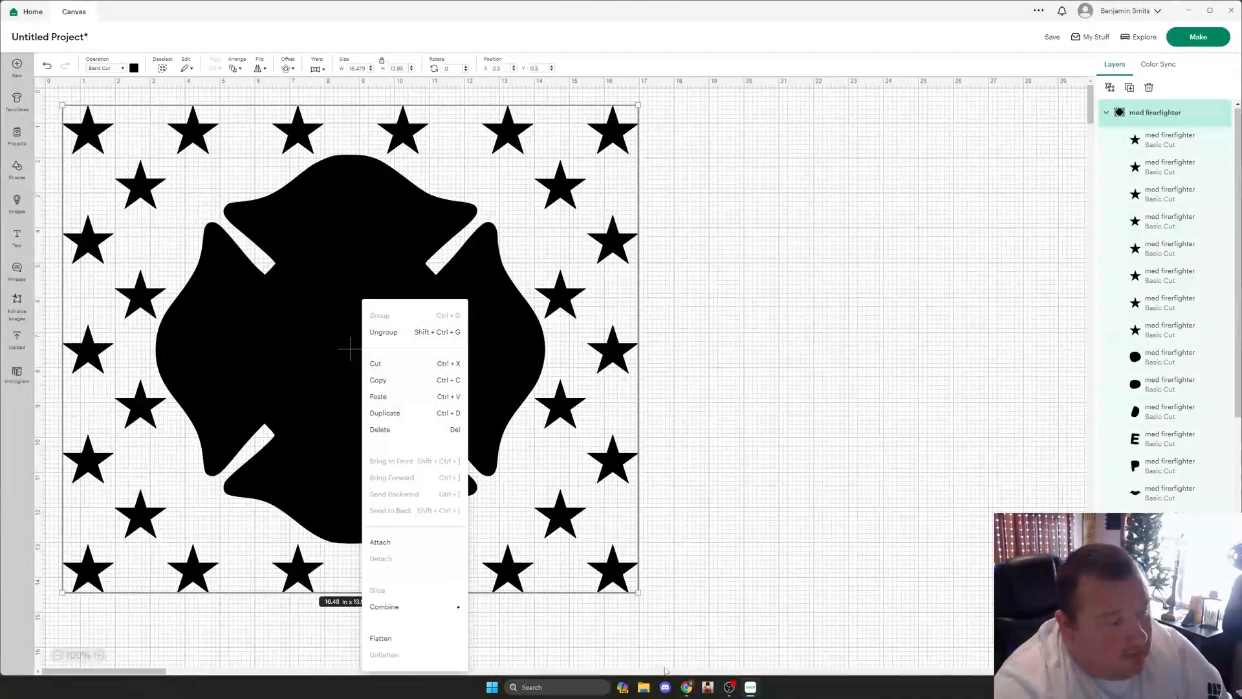
pyautogui.moveTo(478, 257)
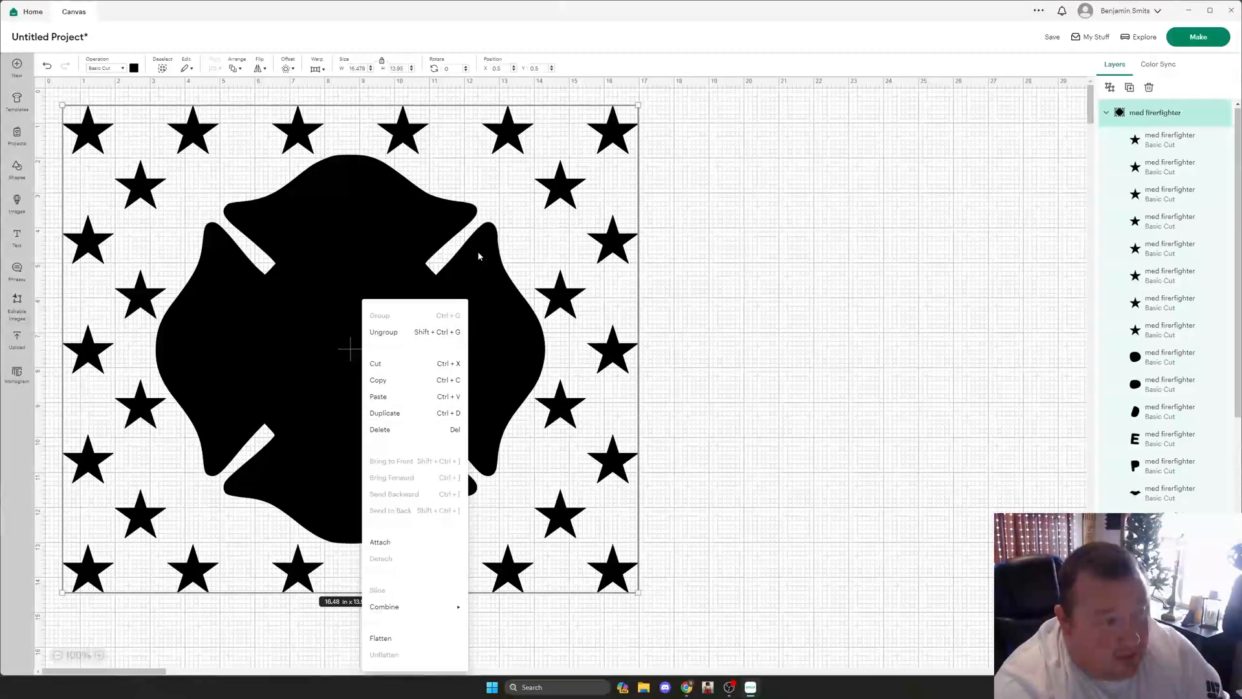
pyautogui.moveTo(399, 335)
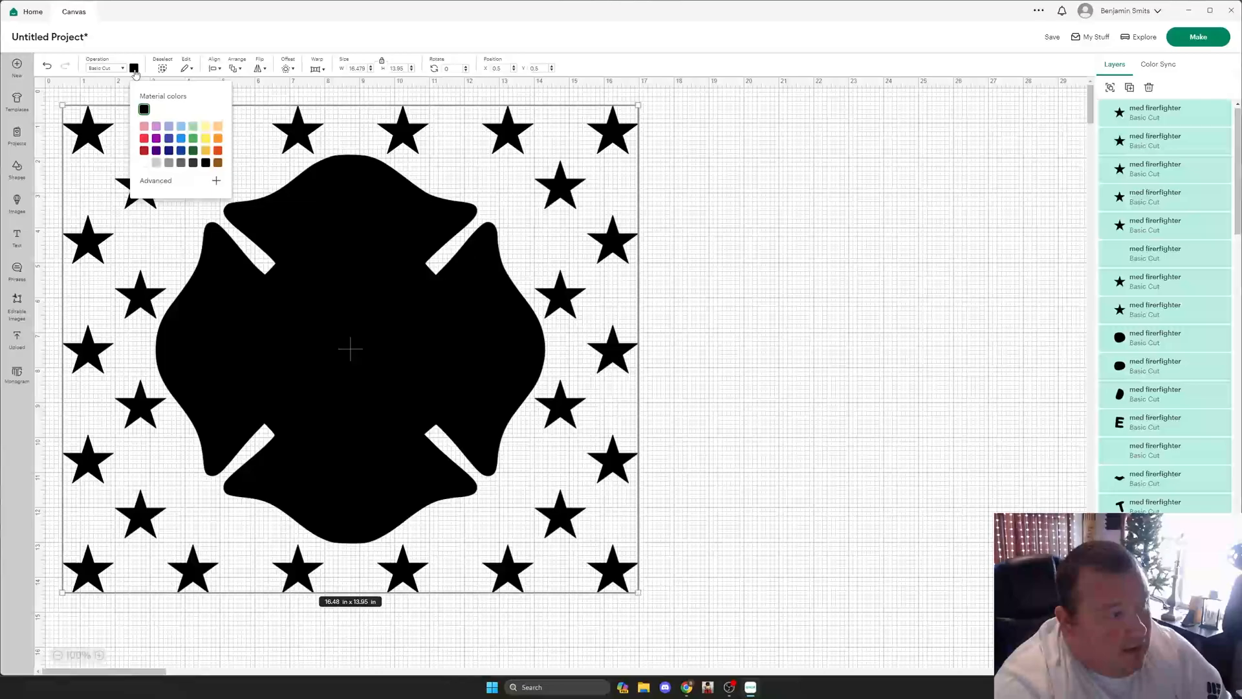
pyautogui.click(145, 109)
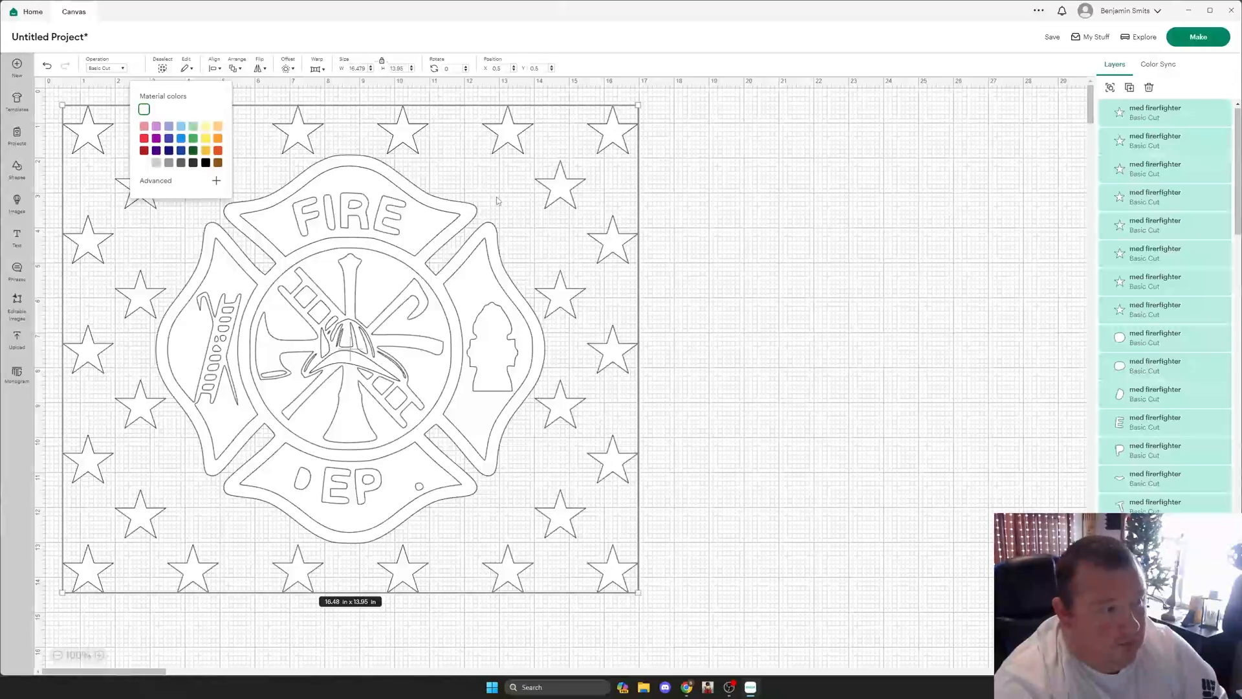
pyautogui.click(499, 201)
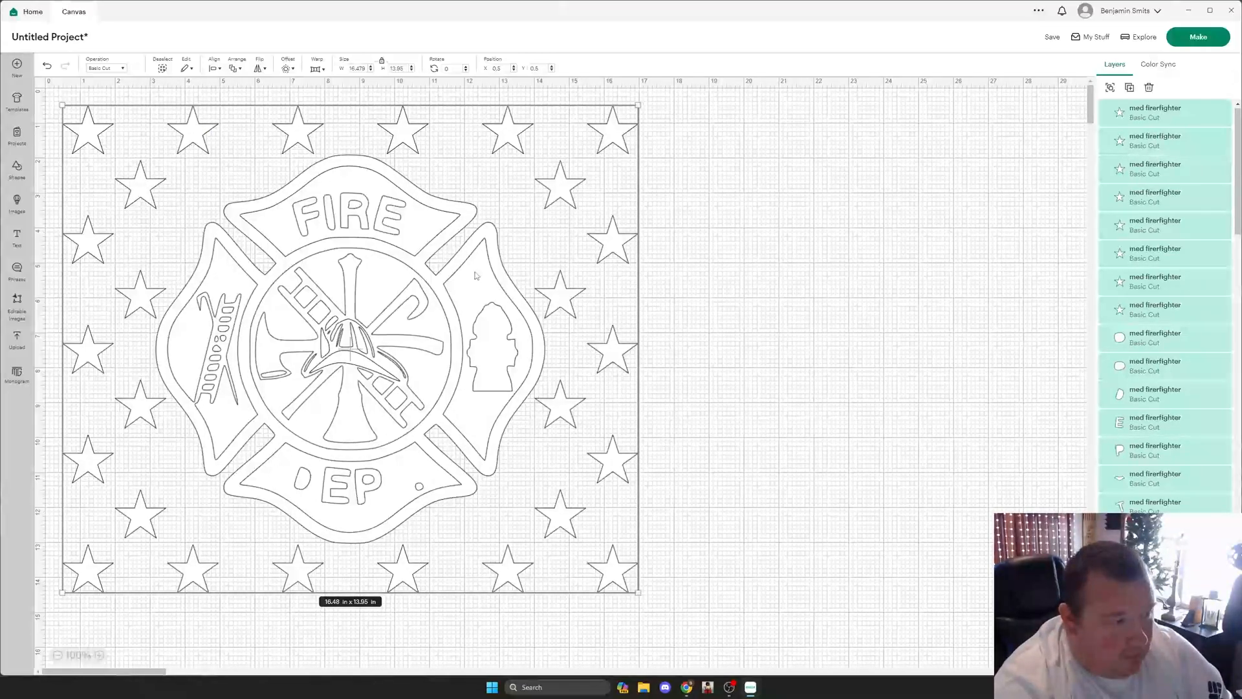
pyautogui.moveTo(377, 529)
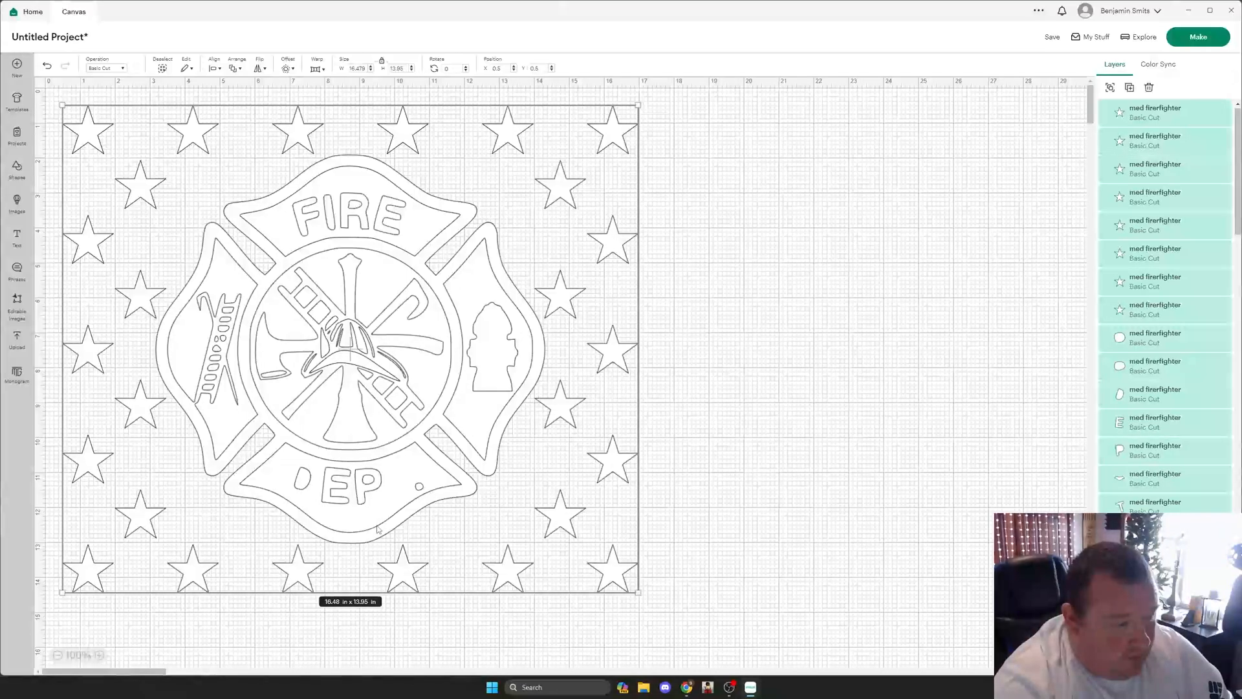
# Scroll the Layers panel to find the last black layer and make it white.
pyautogui.scroll(-3)
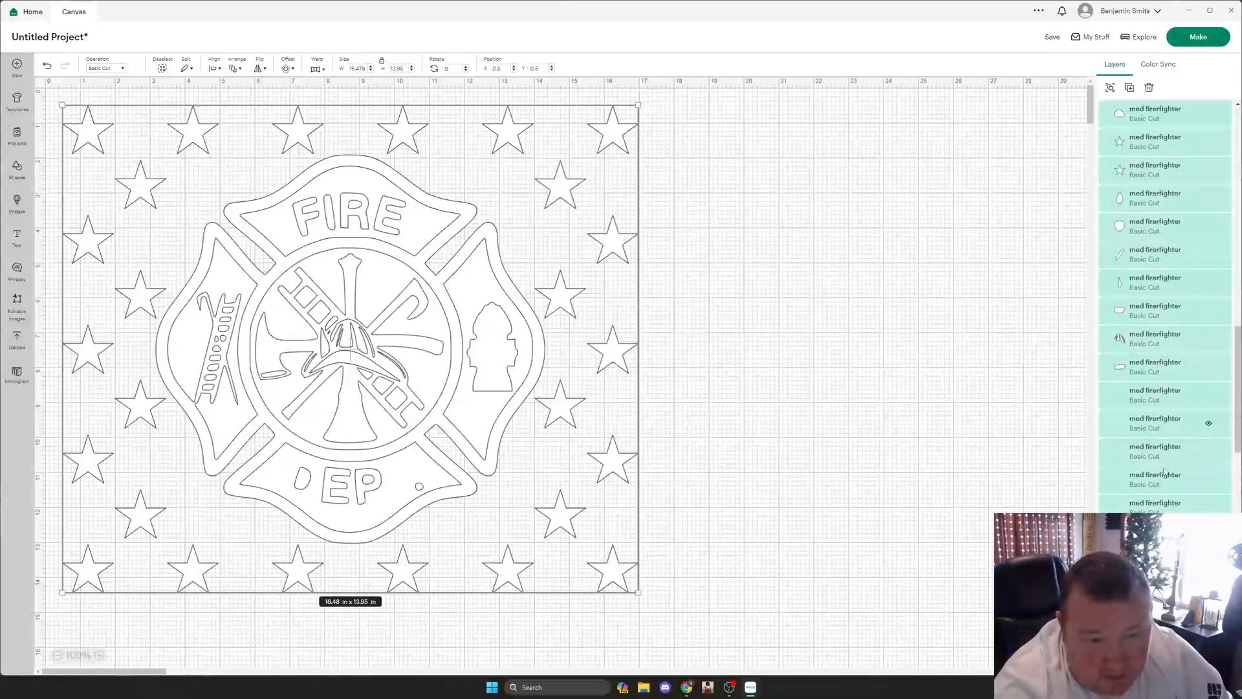
pyautogui.scroll(-3)
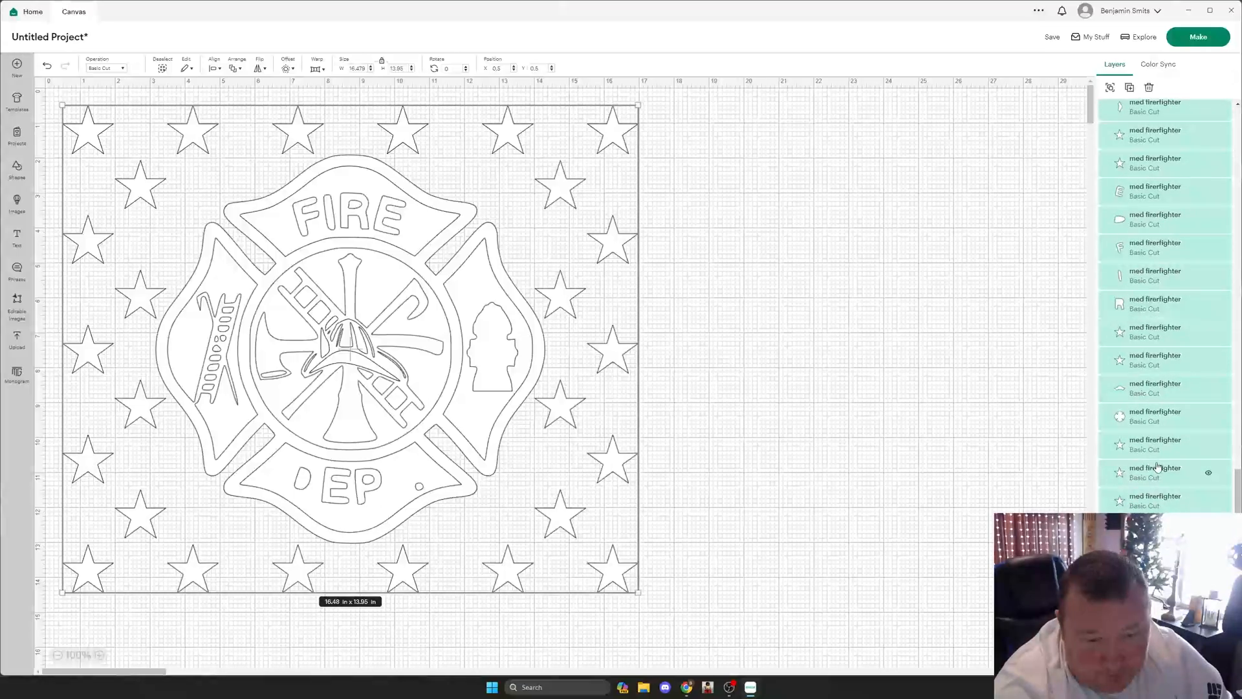
pyautogui.scroll(3)
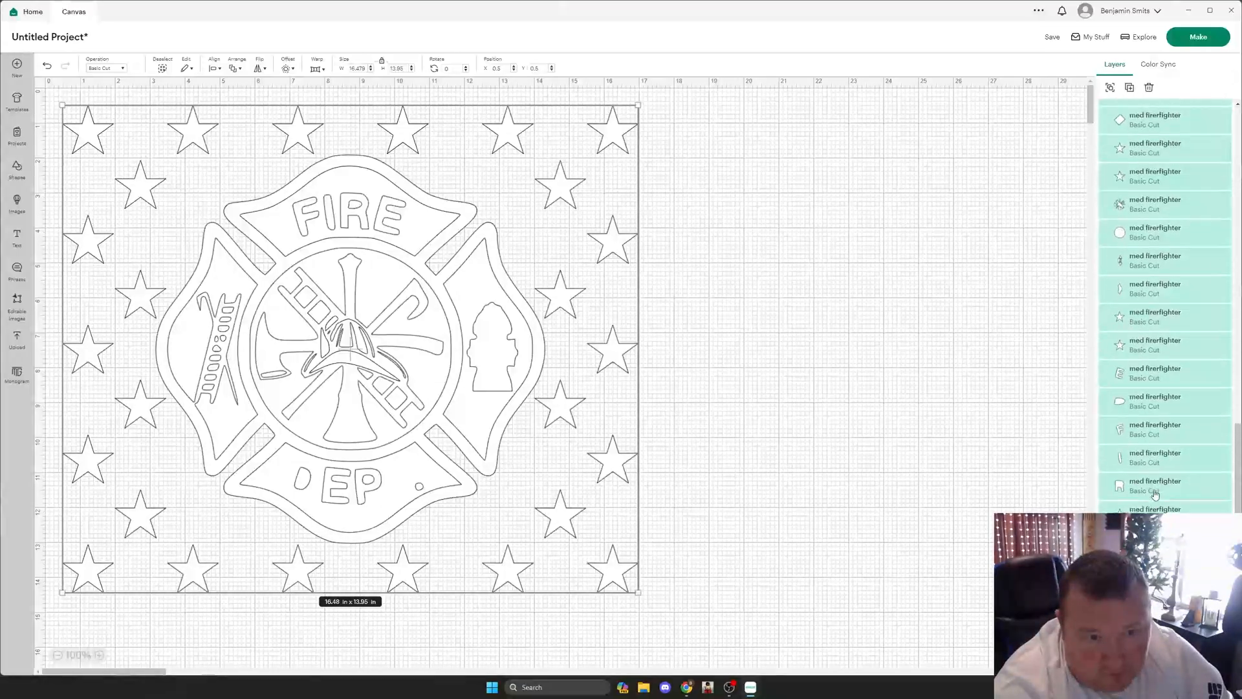
pyautogui.scroll(3)
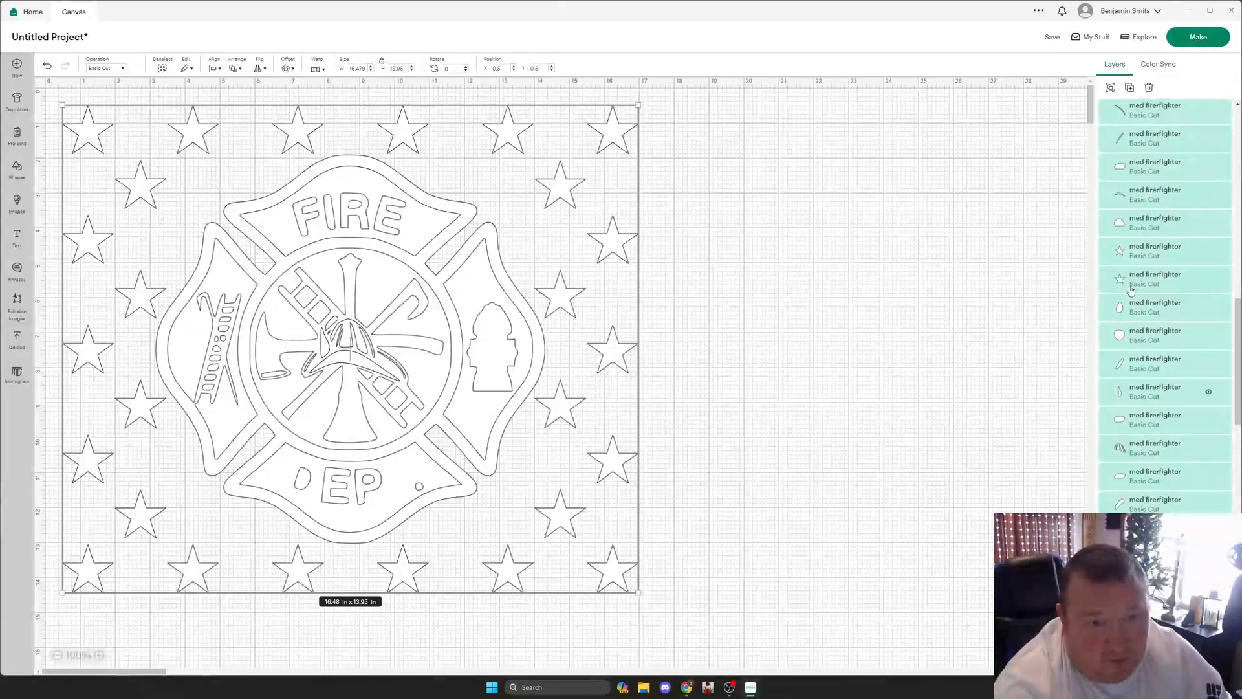
pyautogui.scroll(-3)
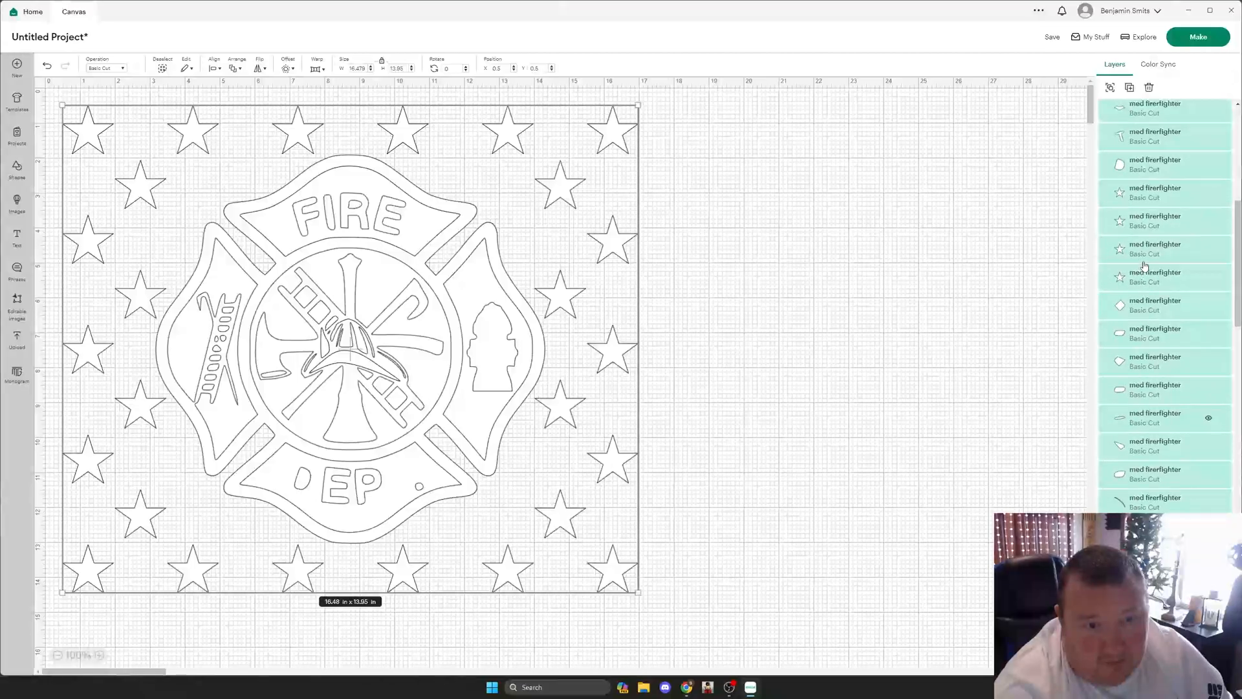
pyautogui.scroll(-3)
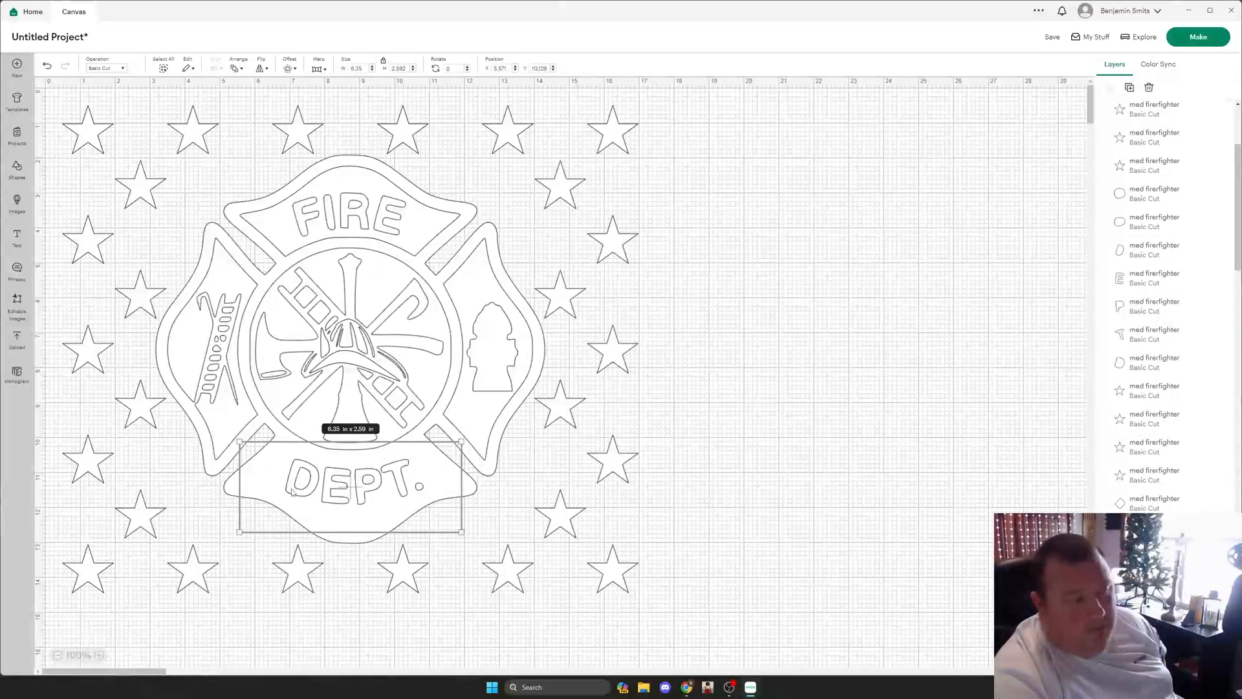
pyautogui.moveTo(515, 197)
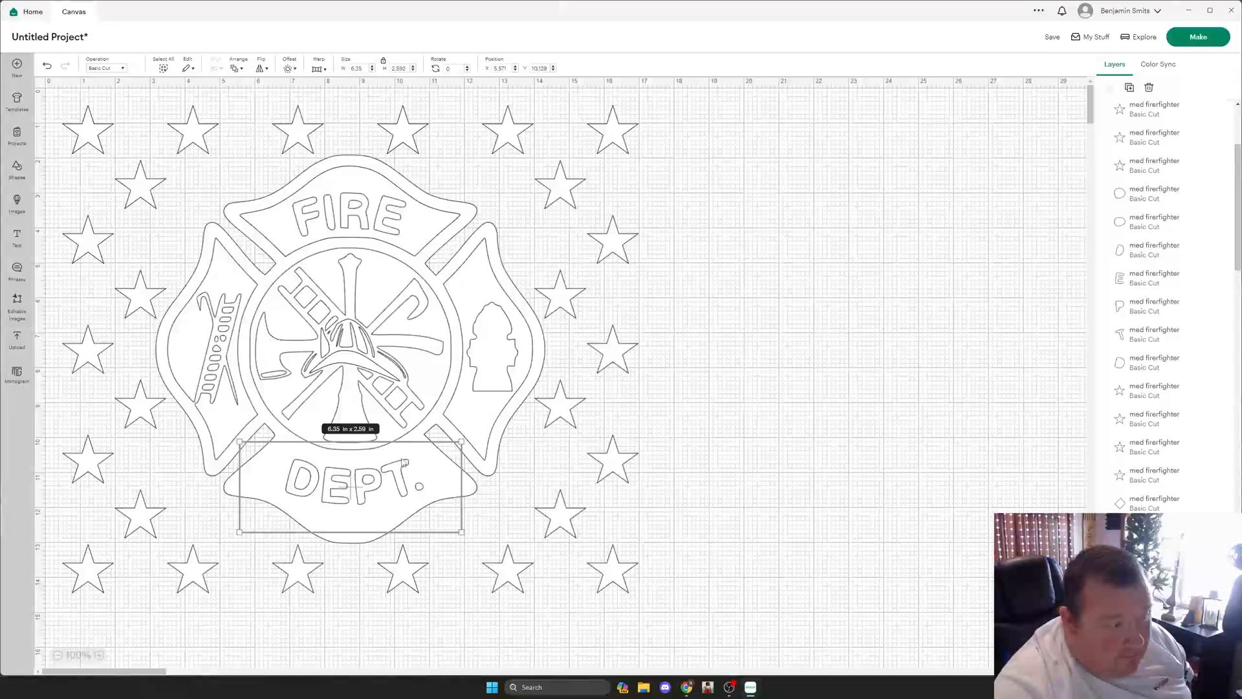
pyautogui.moveTo(430, 177)
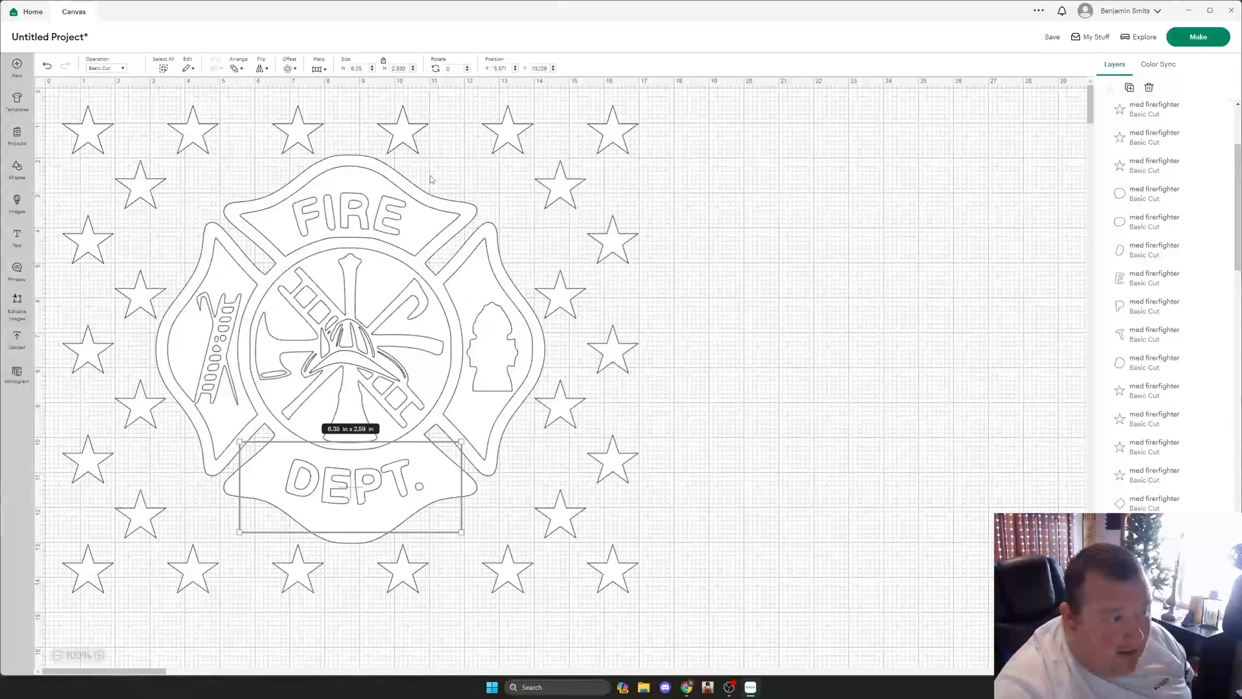
pyautogui.moveTo(180, 359)
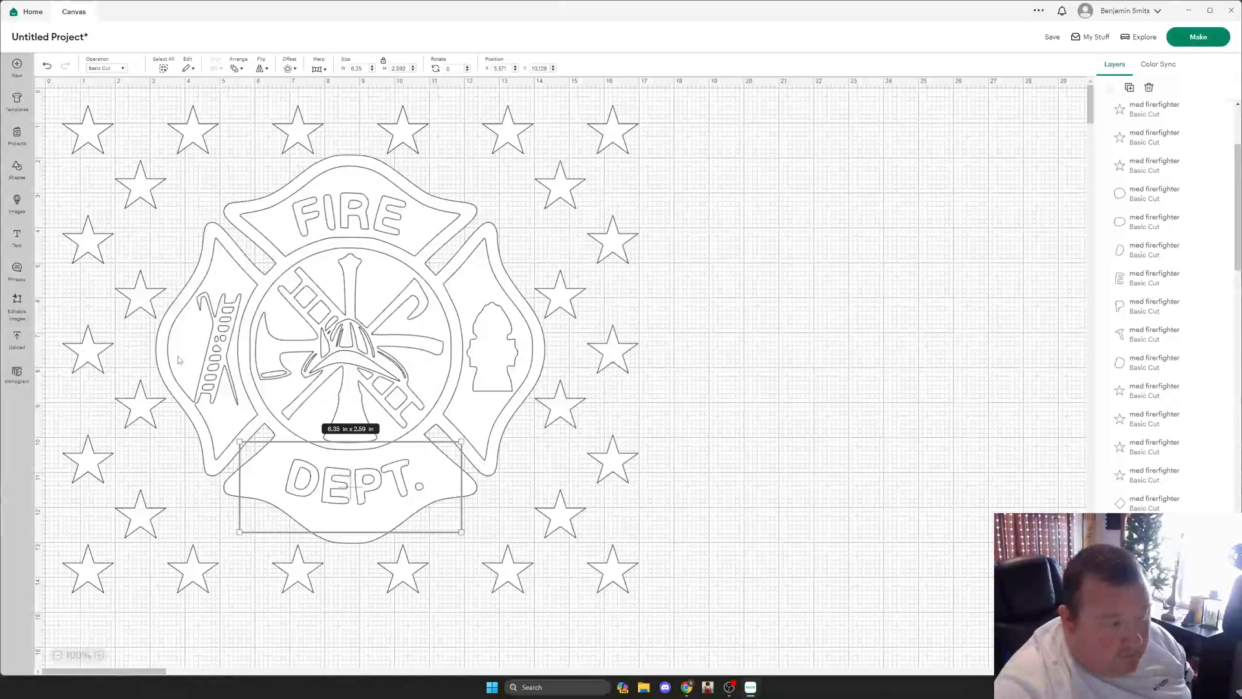
pyautogui.moveTo(500, 218)
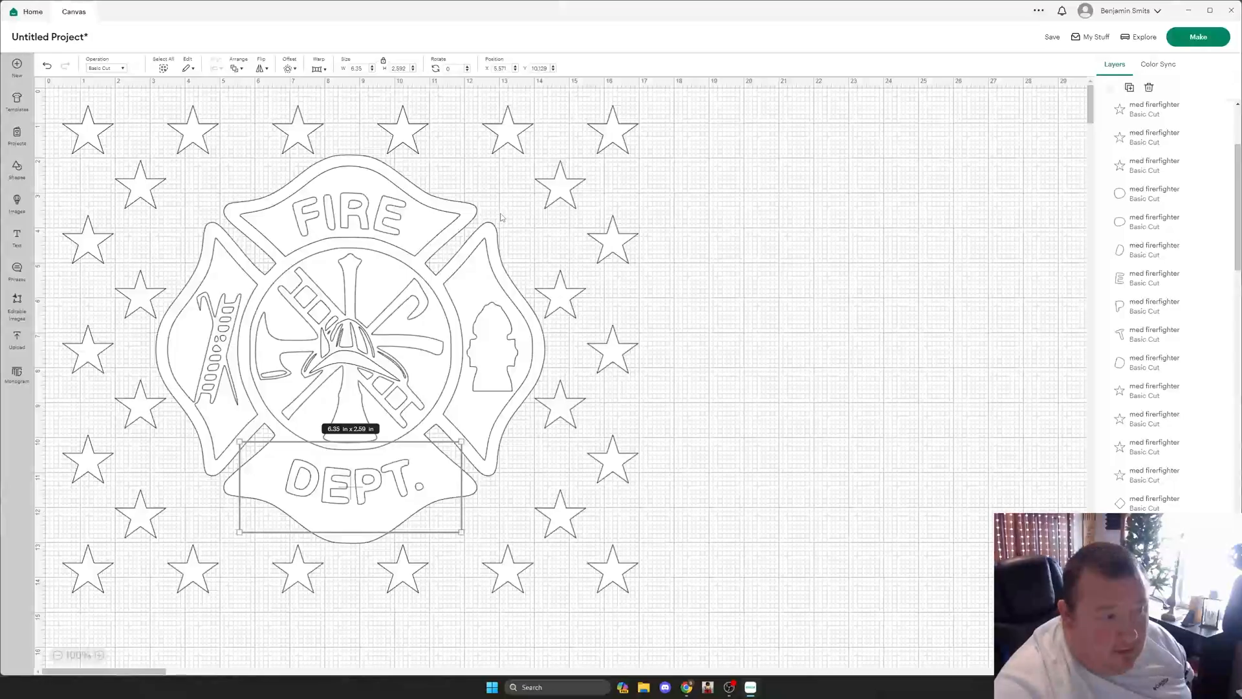
pyautogui.moveTo(495, 204)
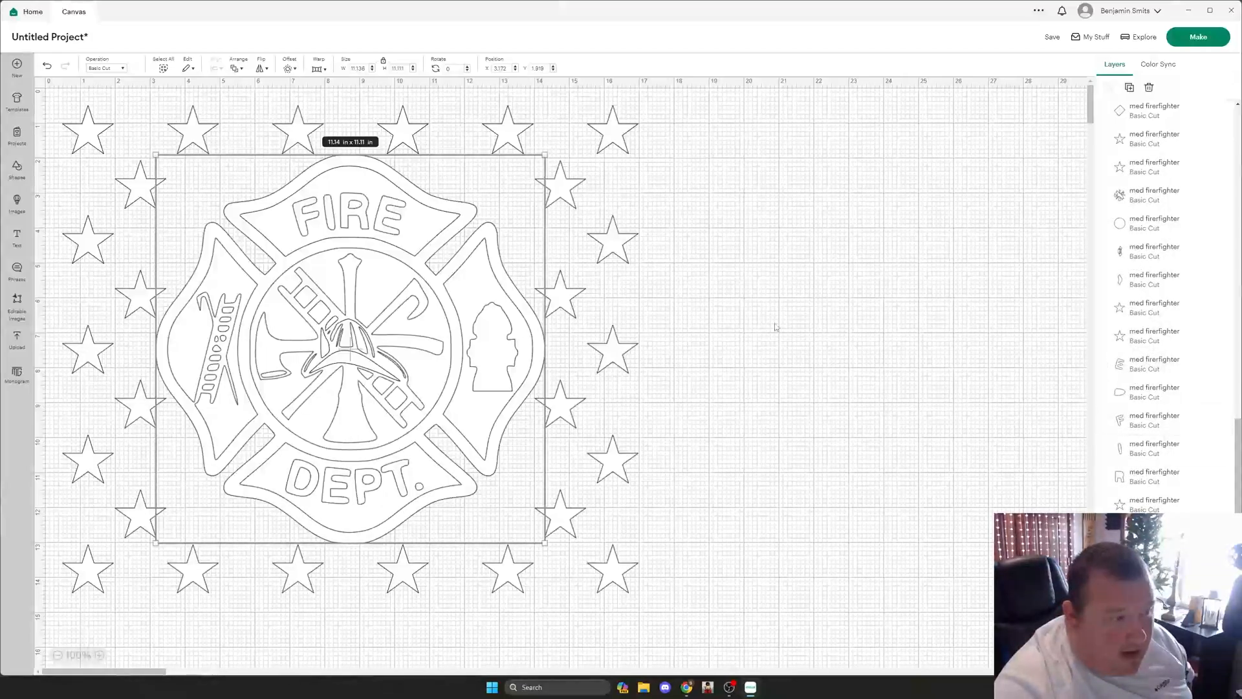
pyautogui.moveTo(766, 406)
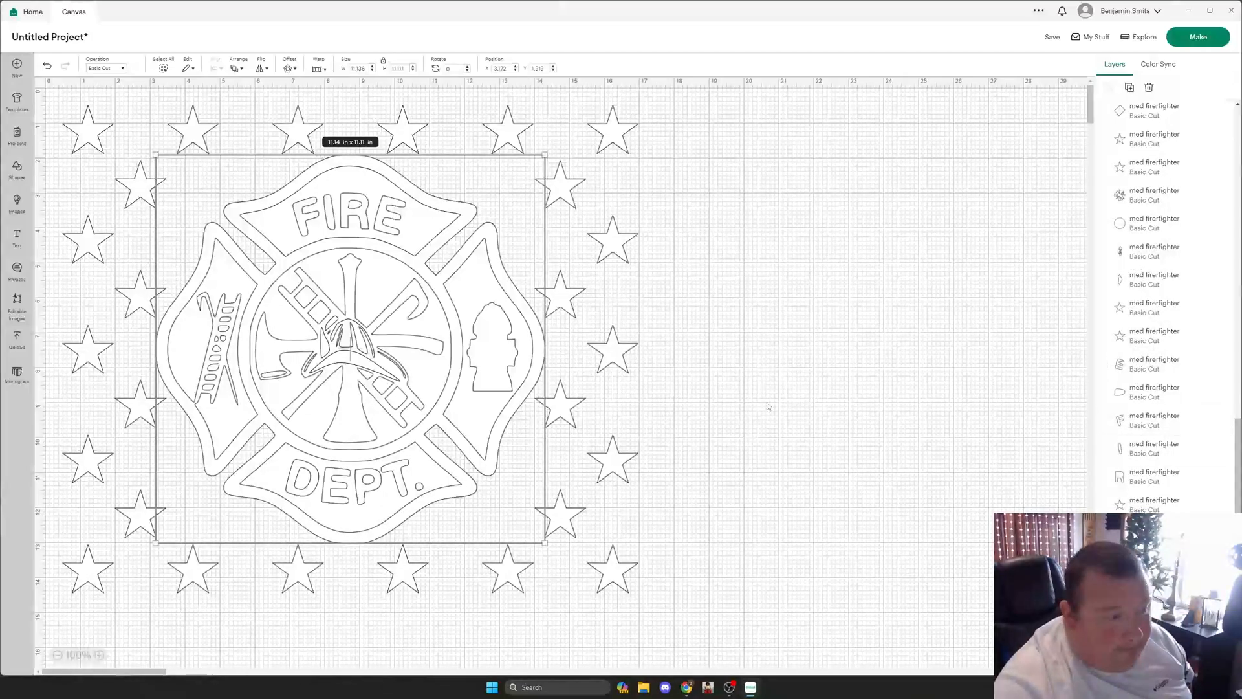
pyautogui.moveTo(783, 392)
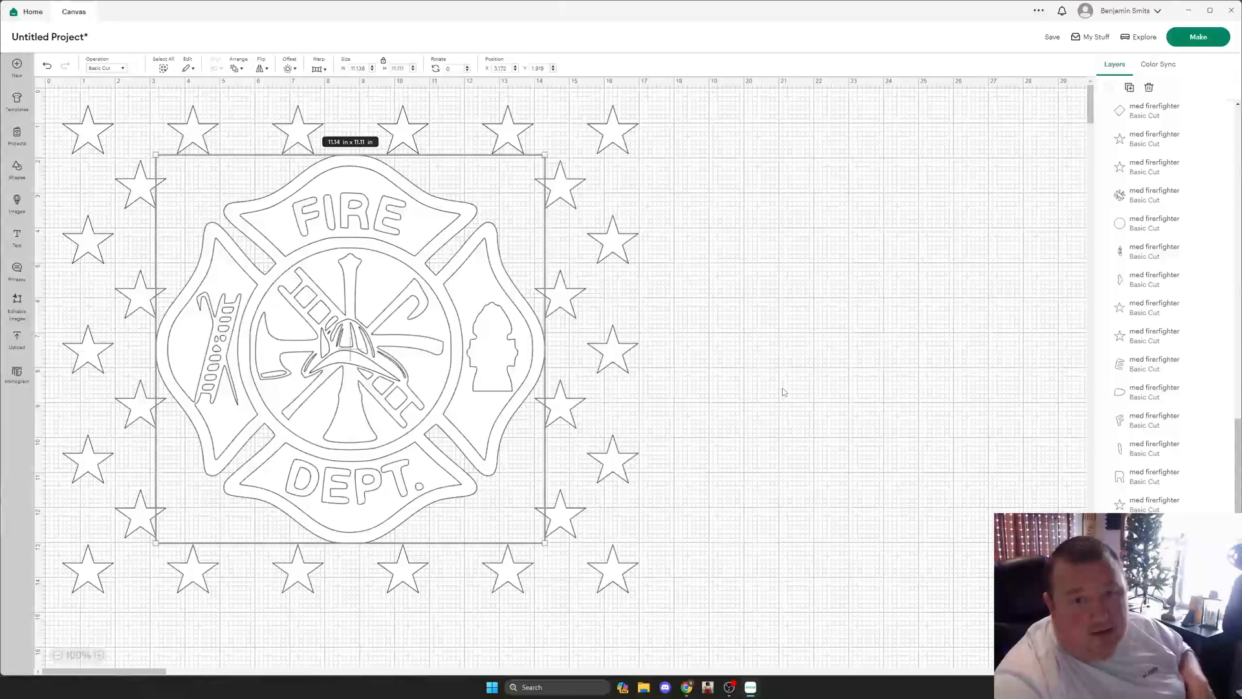